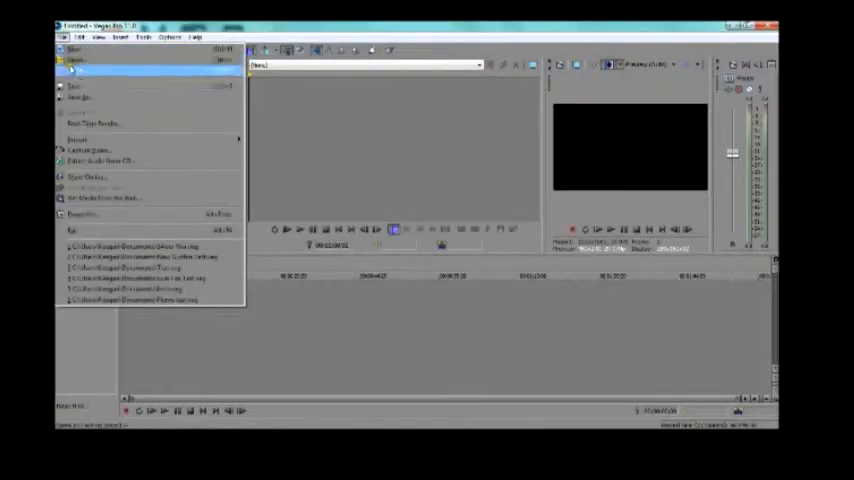
# Import the gun footage clip into the project timeline via File > Open
pyautogui.click(76, 60)
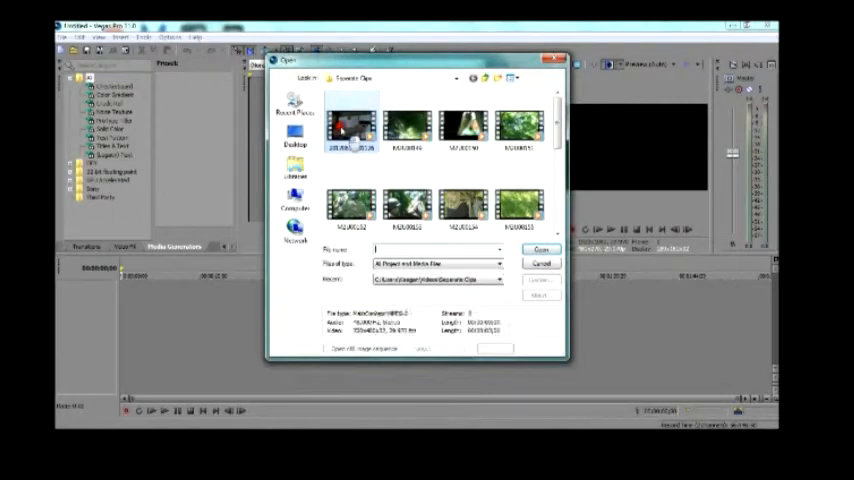
pyautogui.click(540, 250)
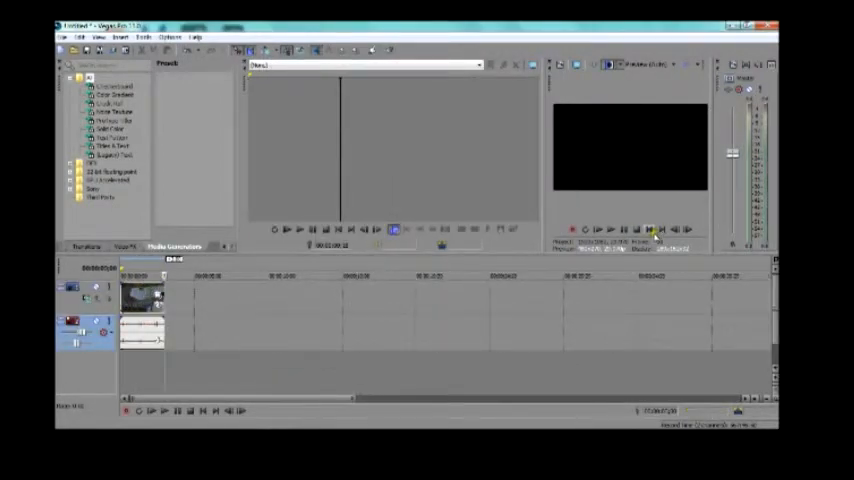
pyautogui.click(598, 230)
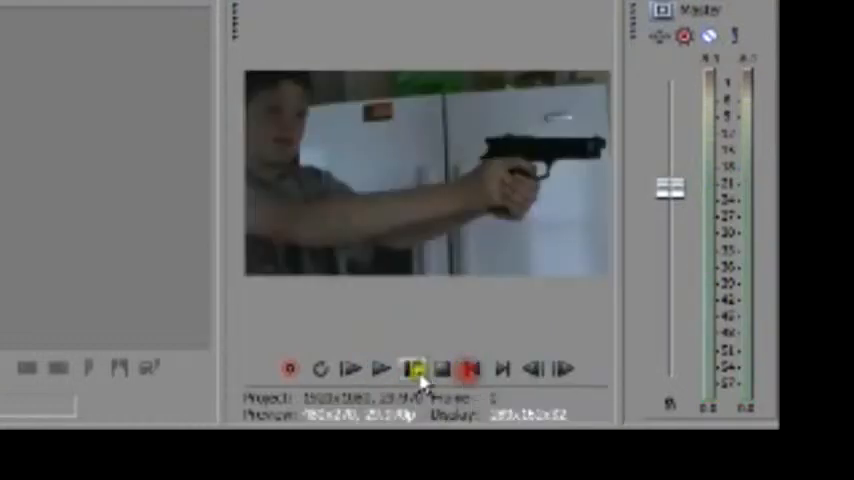
# Play the gun footage in the preview window, then stop playback
pyautogui.click(384, 368)
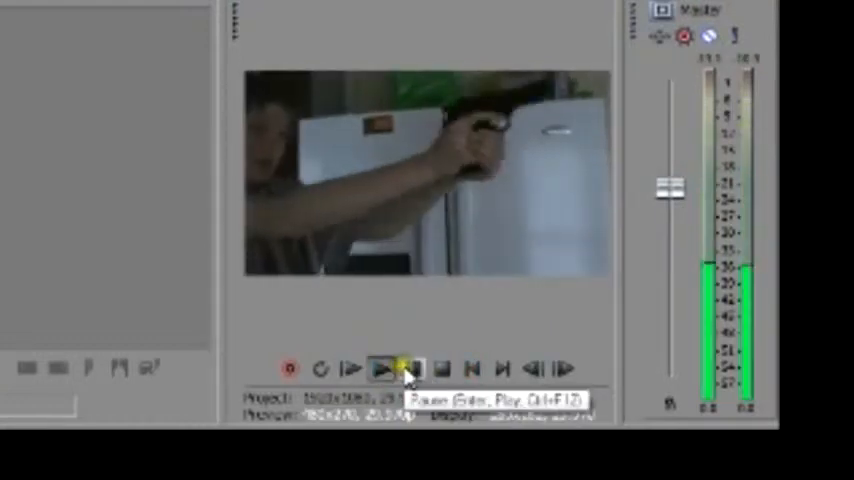
pyautogui.click(382, 368)
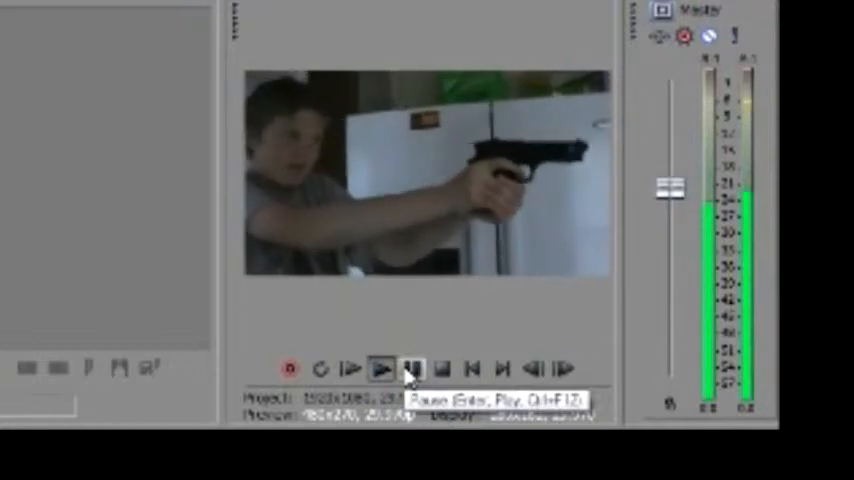
pyautogui.click(382, 368)
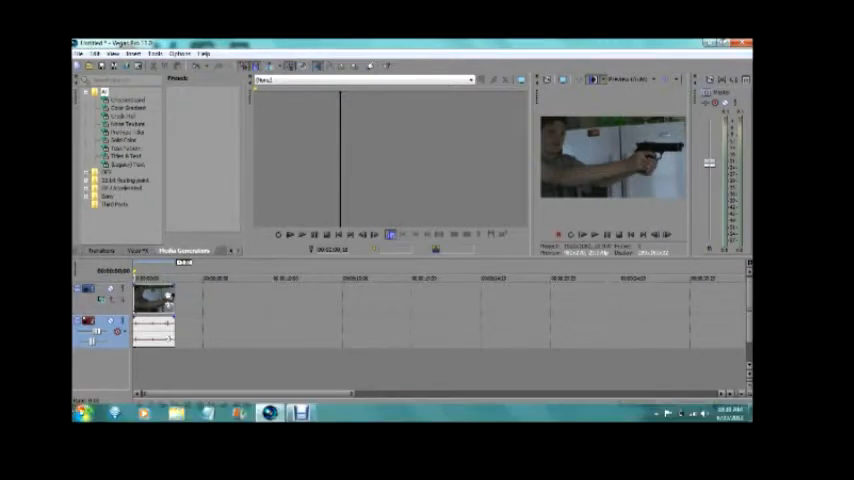
# Search Google Images in the browser for 'muzzle flash'
pyautogui.click(124, 184)
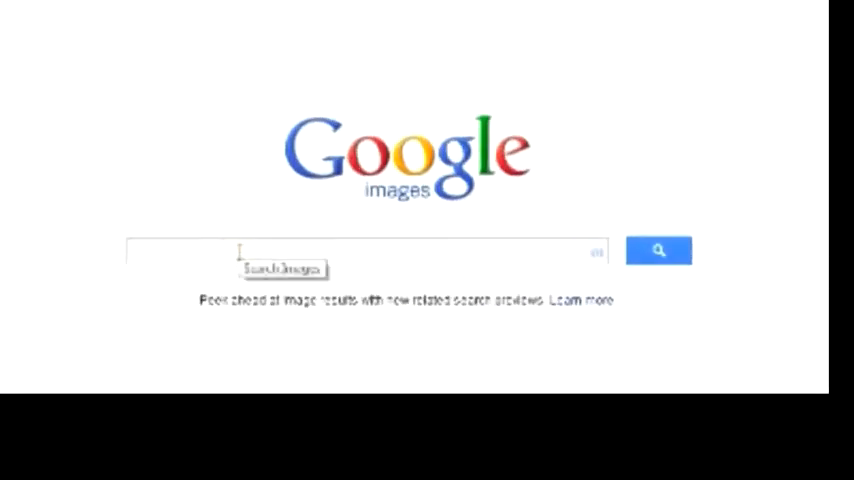
pyautogui.write('muzl')
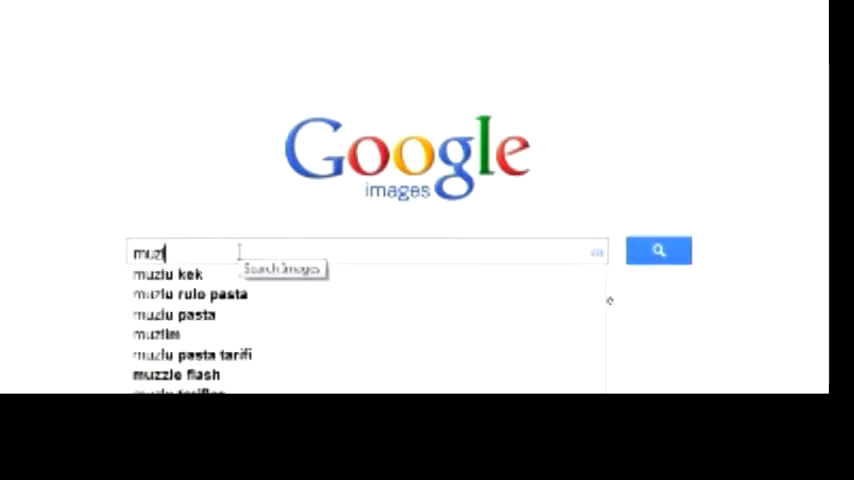
pyautogui.write('muzzle flash')
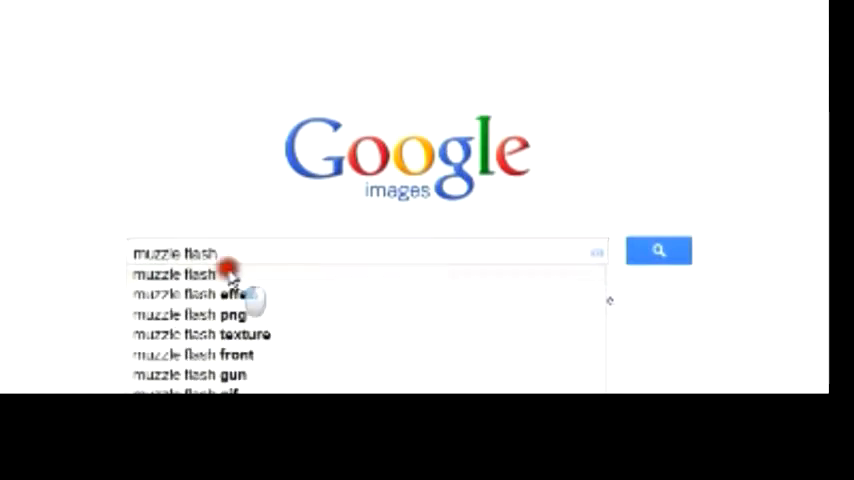
pyautogui.click(176, 274)
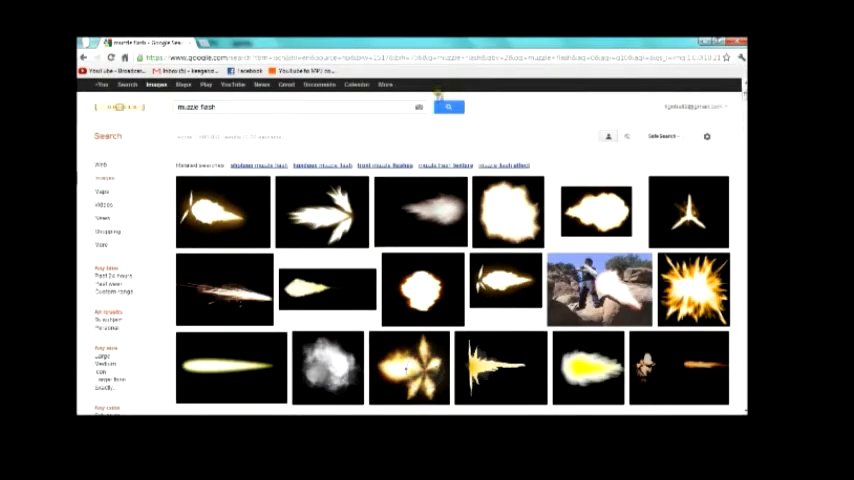
pyautogui.scroll(-3)
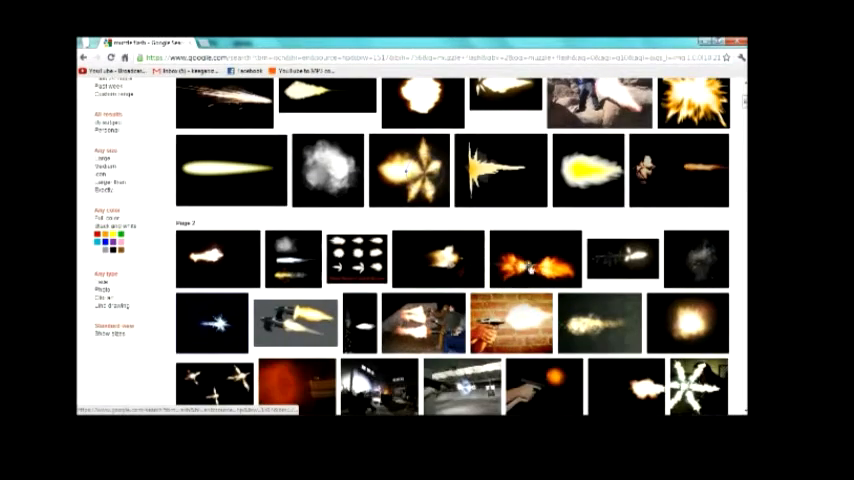
pyautogui.moveTo(438, 258)
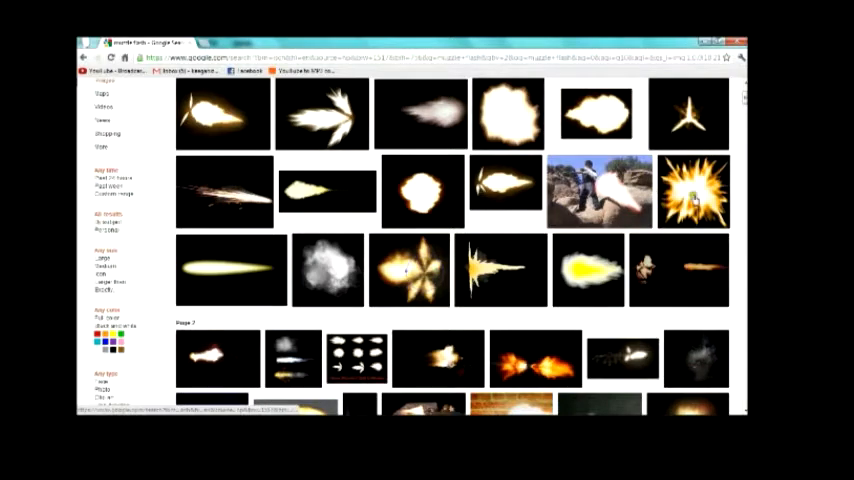
pyautogui.scroll(-3)
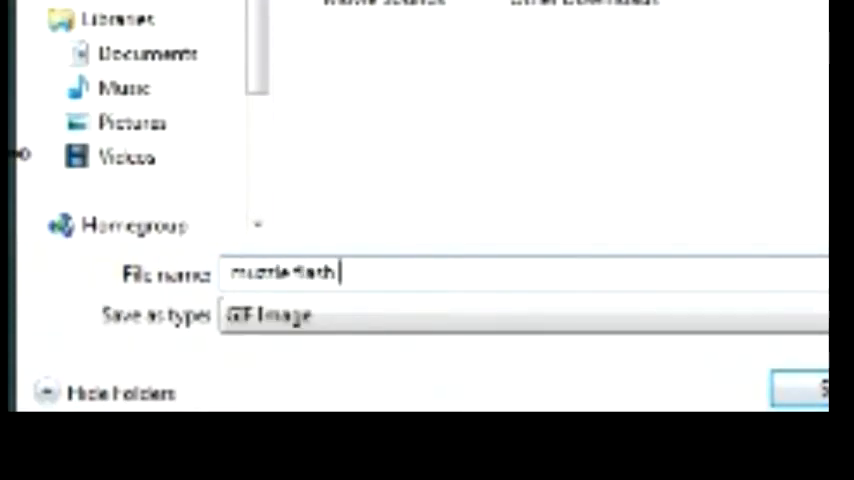
# Save the chosen muzzle flash picture to the computer as a GIF
pyautogui.write('omg lol')
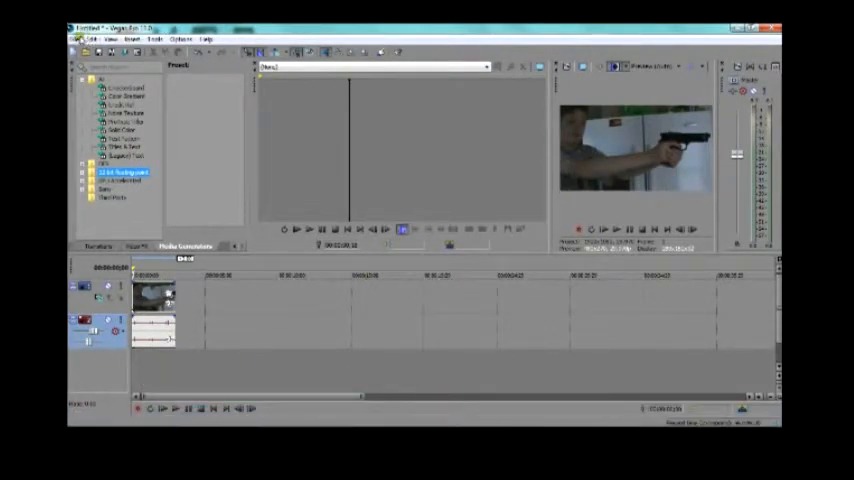
# Insert a new video track above the gun footage
pyautogui.click(154, 38)
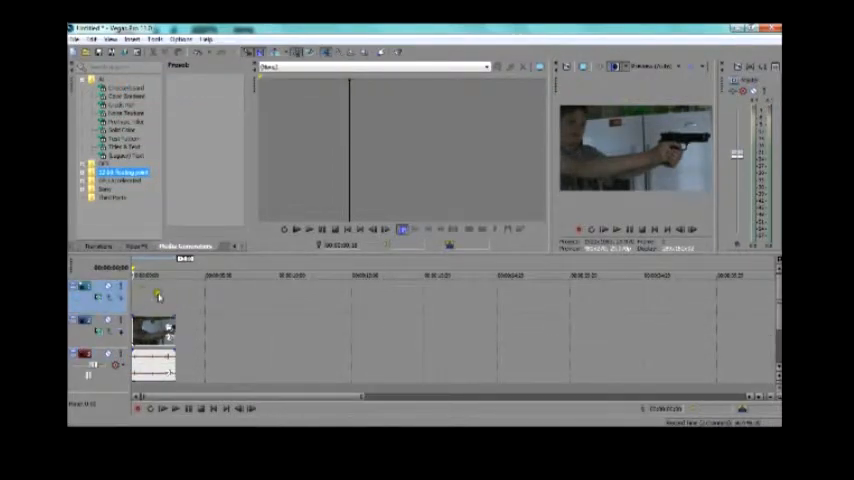
# Import the muzzle flash GIF from the Downloads folder onto the new track
pyautogui.click(72, 32)
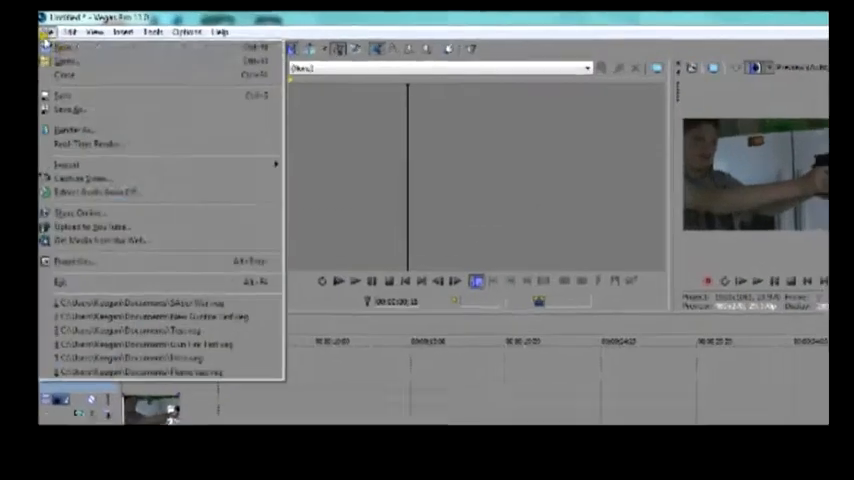
pyautogui.click(64, 60)
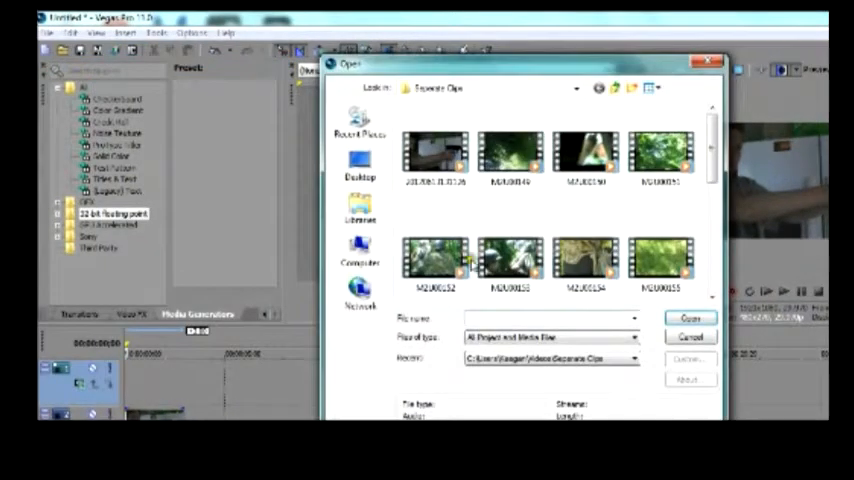
pyautogui.click(360, 208)
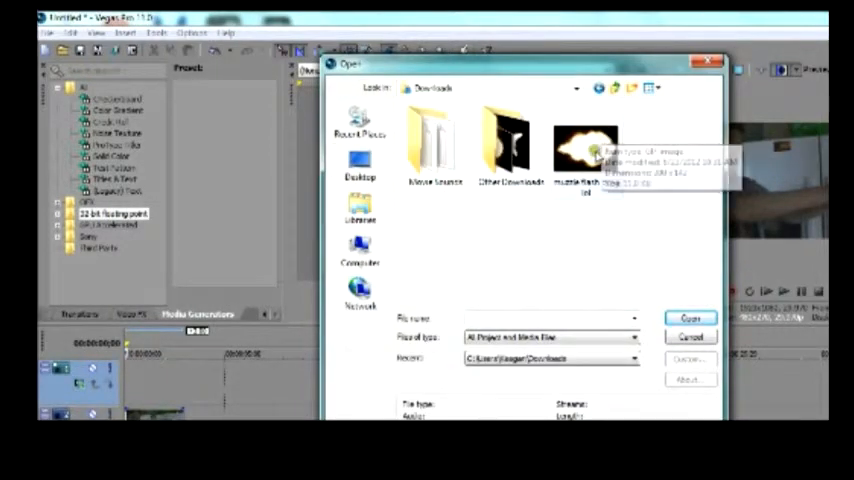
pyautogui.click(588, 144)
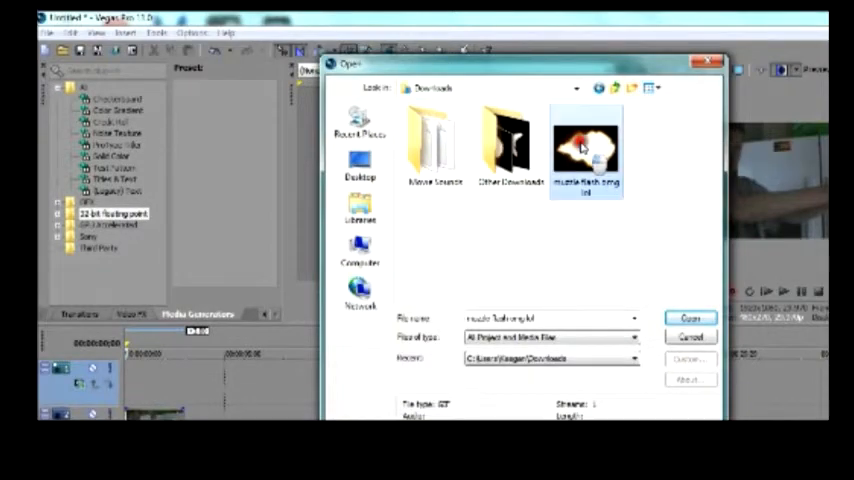
pyautogui.click(690, 318)
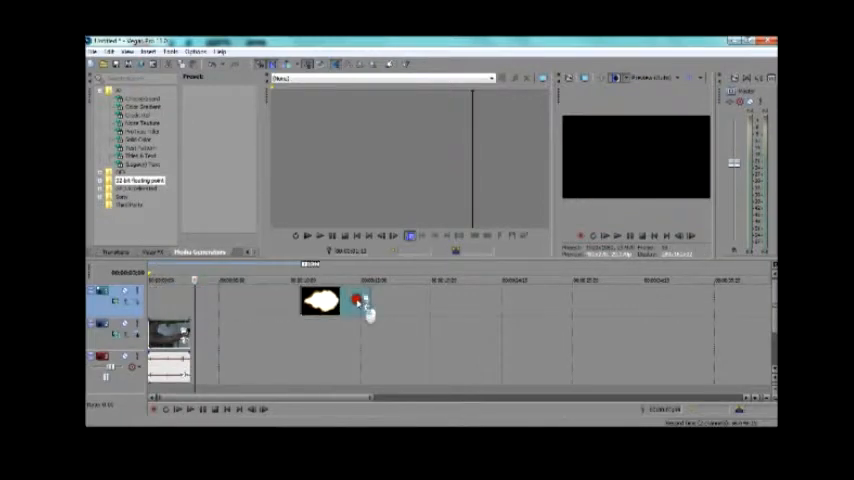
# Trim the muzzle flash event to a single frame at the gunshot moment
pyautogui.moveTo(336, 302); pyautogui.dragTo(230, 302)
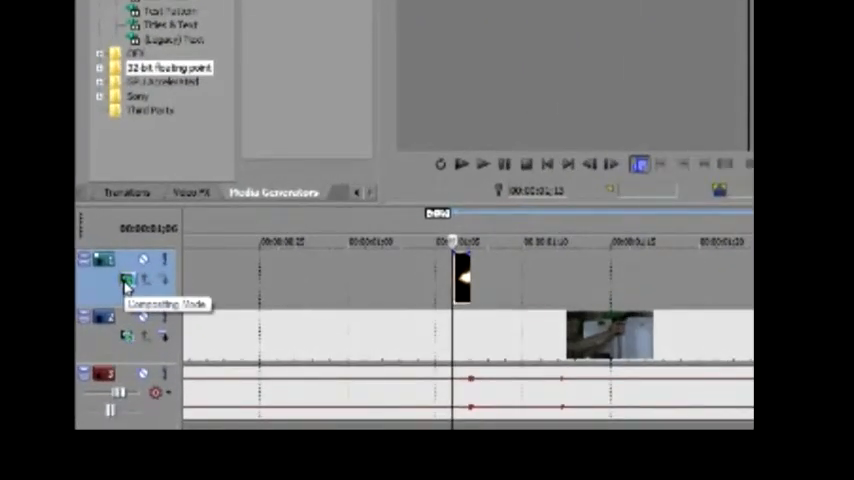
# Set the flash track's compositing mode to Screen so its black background disappears
pyautogui.click(128, 284)
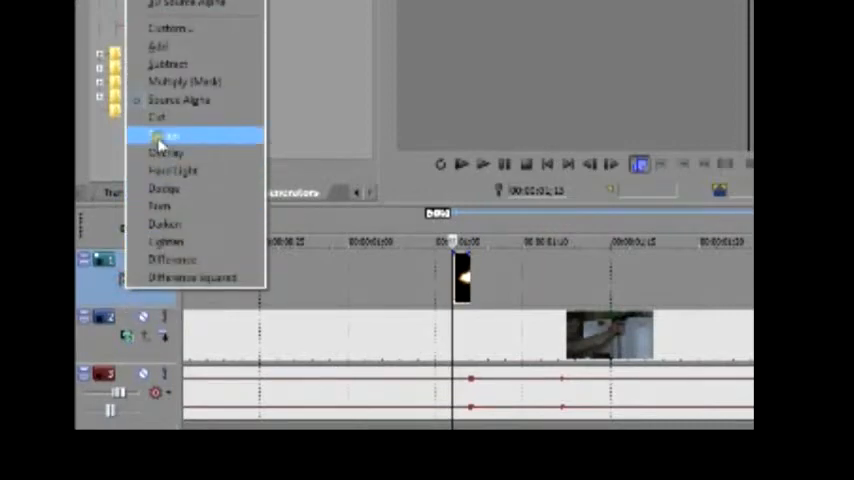
pyautogui.click(168, 136)
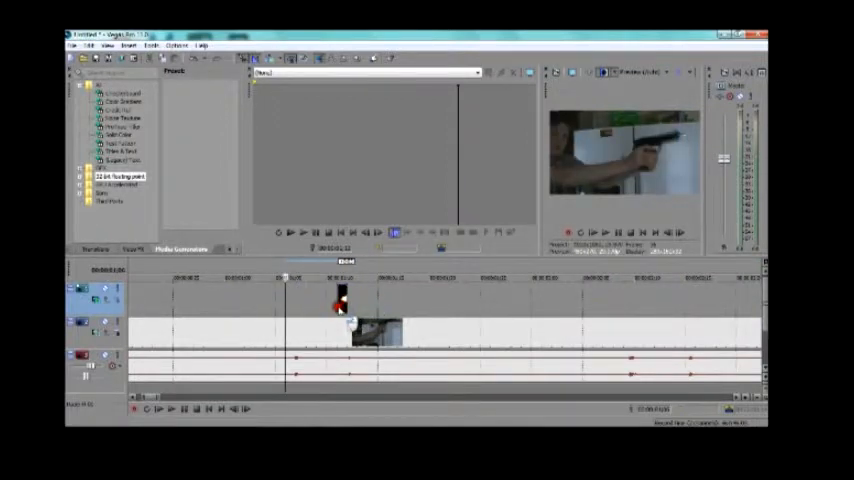
pyautogui.click(668, 232)
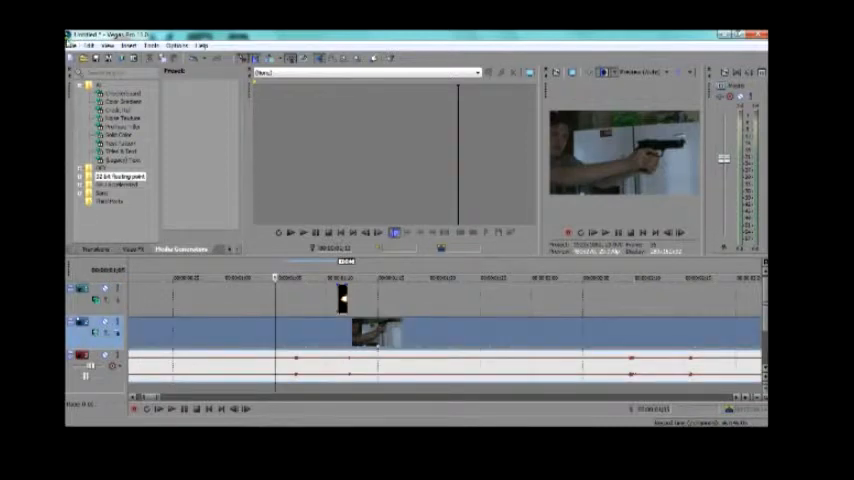
pyautogui.click(88, 46)
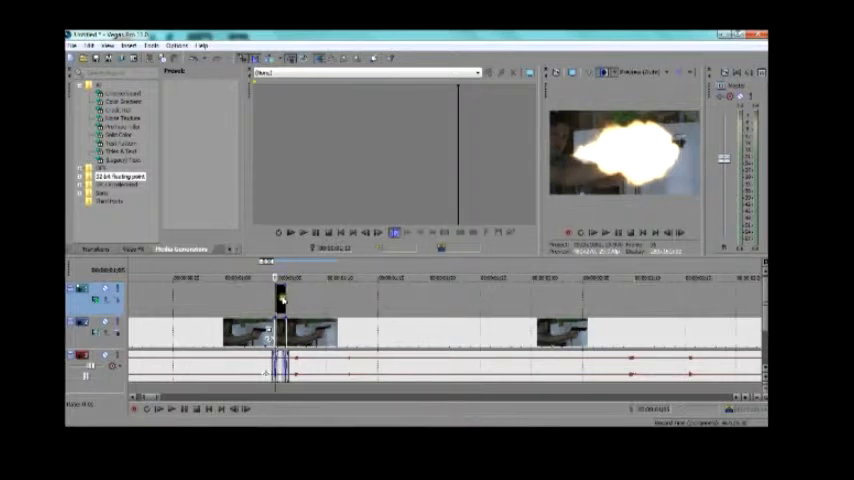
# Use Video Event Pan/Crop to shrink the flash and place it at the gun's muzzle
pyautogui.rightClick(264, 300)
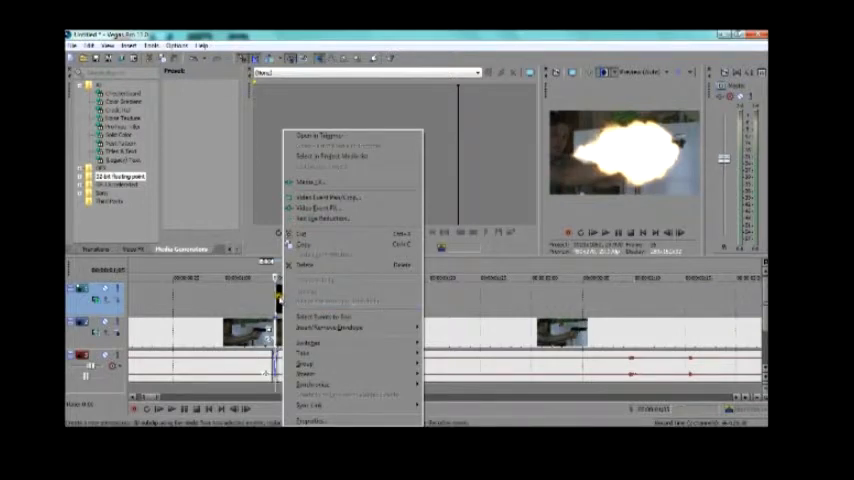
pyautogui.moveTo(344, 196)
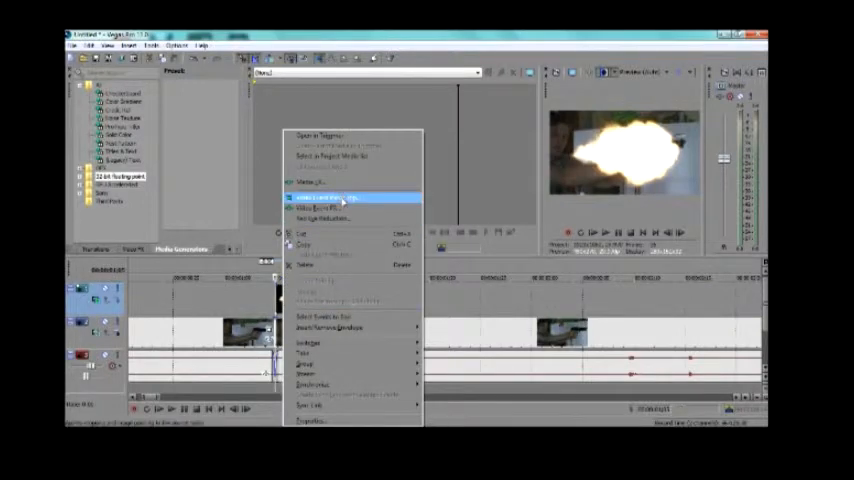
pyautogui.click(330, 196)
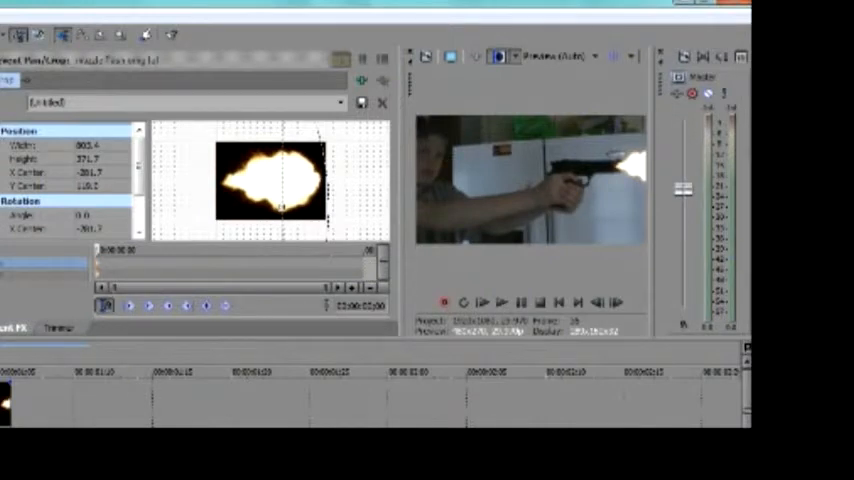
pyautogui.click(480, 302)
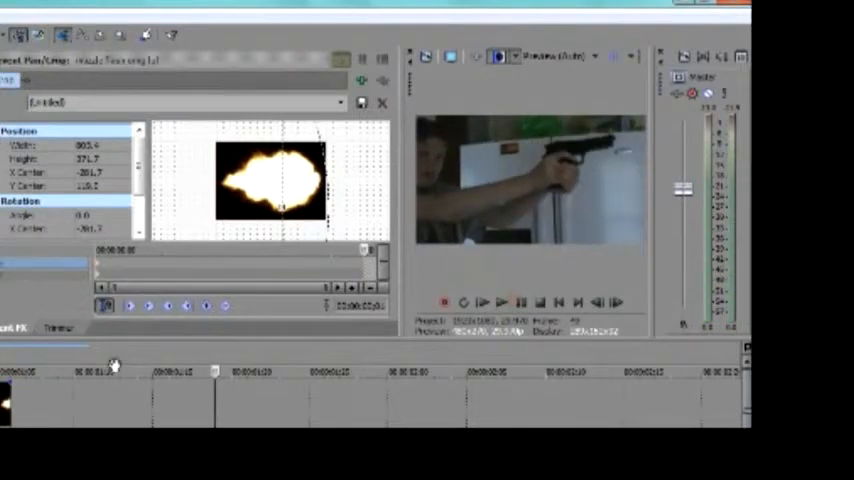
pyautogui.click(482, 302)
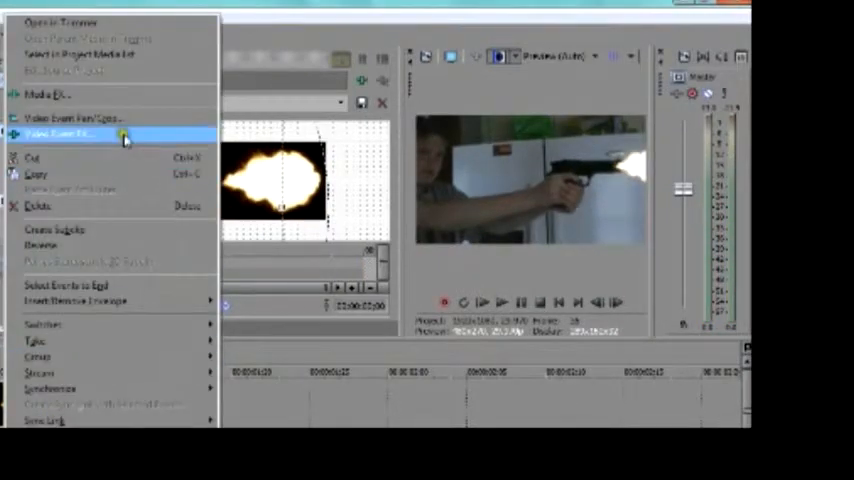
# Add a Sony Brightness and Contrast effect to the flash frame and raise brightness and contrast
pyautogui.click(60, 136)
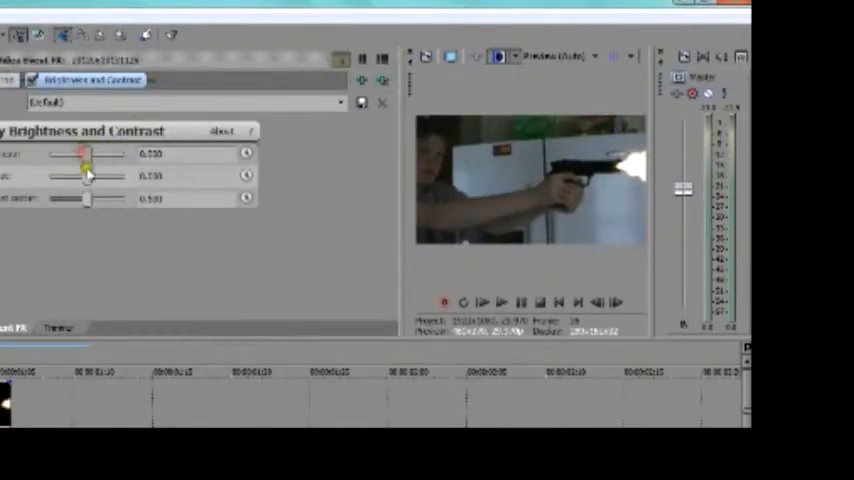
pyautogui.moveTo(90, 176); pyautogui.dragTo(100, 176)
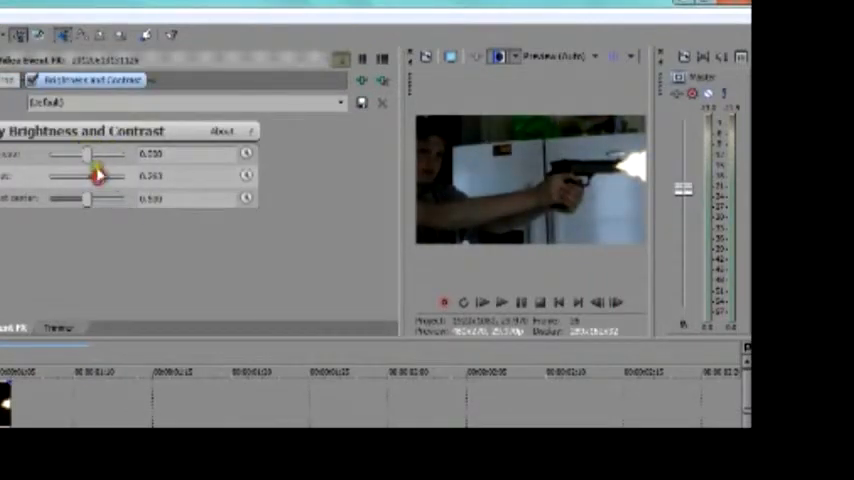
pyautogui.moveTo(100, 176); pyautogui.dragTo(104, 156)
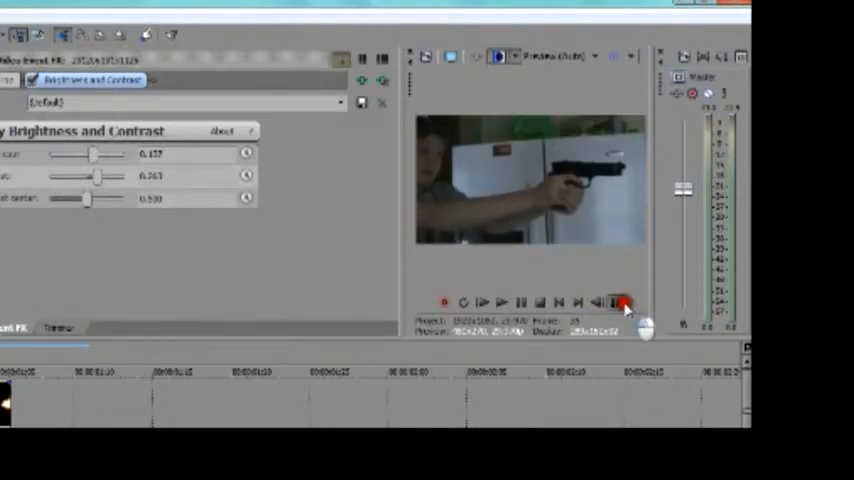
pyautogui.click(482, 304)
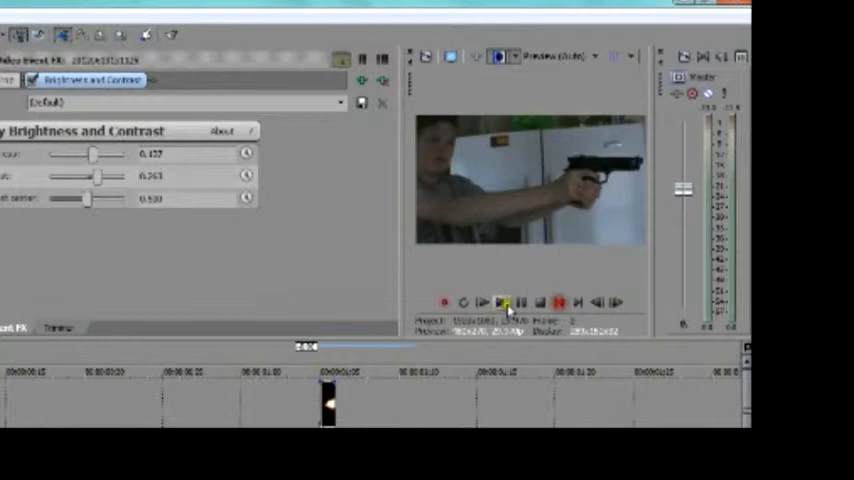
pyautogui.click(502, 302)
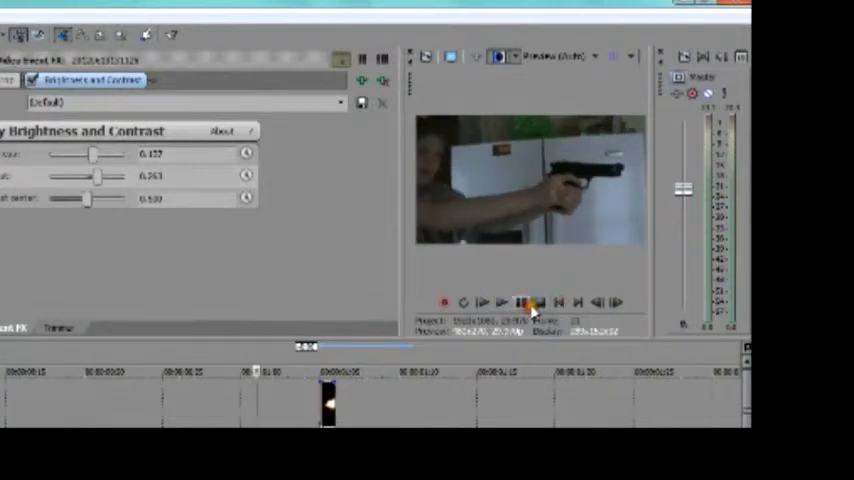
pyautogui.click(500, 304)
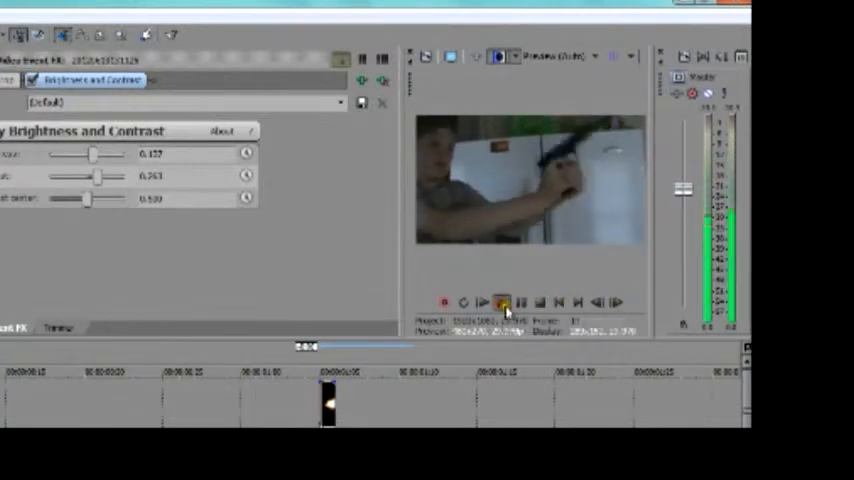
pyautogui.click(500, 304)
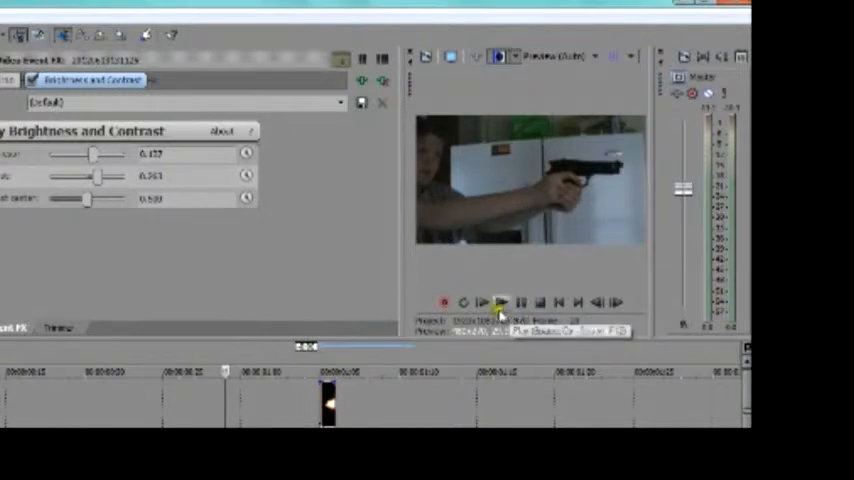
pyautogui.click(500, 304)
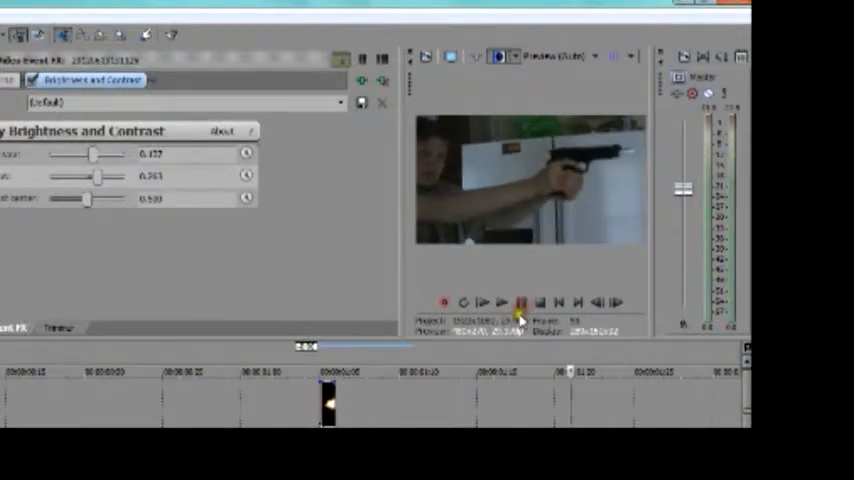
pyautogui.click(502, 302)
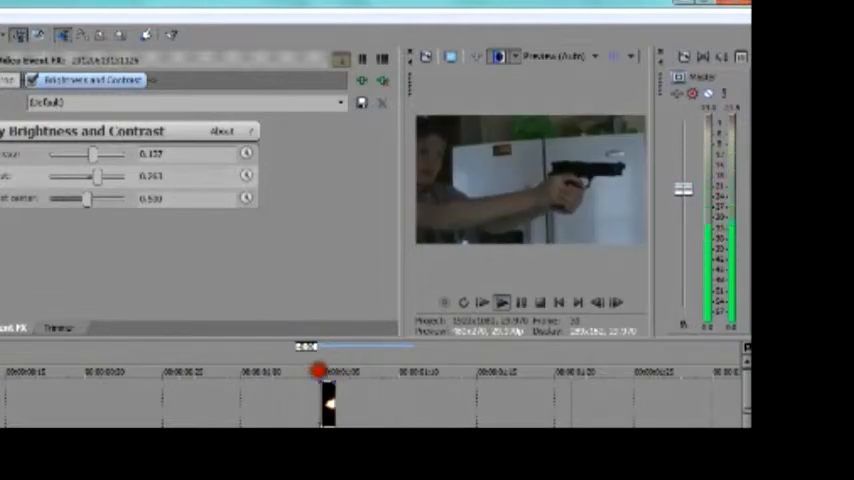
pyautogui.click(500, 302)
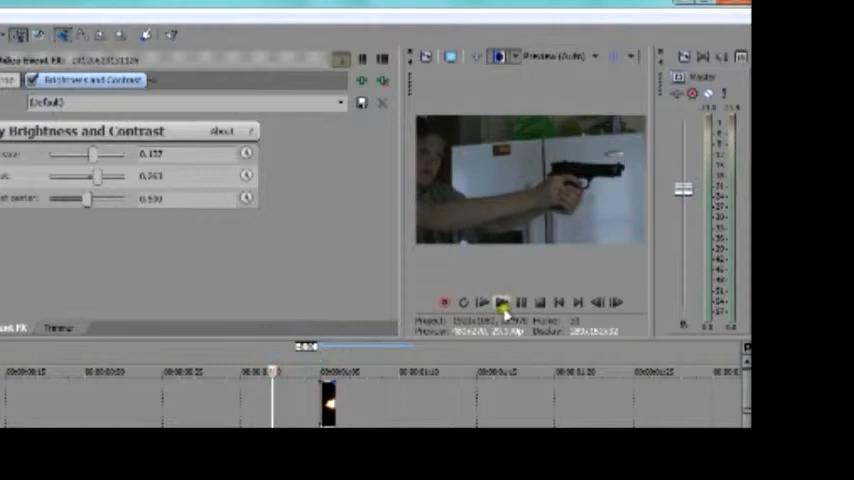
pyautogui.click(500, 304)
pyautogui.write('soundbib')
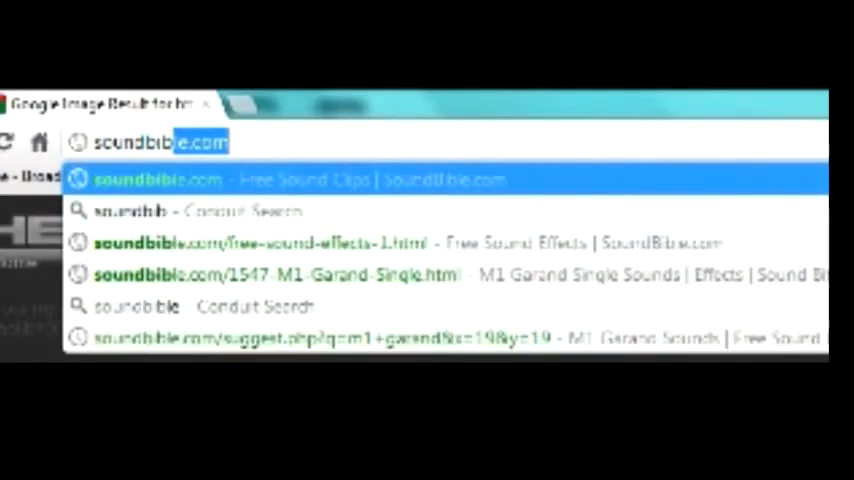
# Go to SoundBible.com and open the M1 Garand Single gunshot sound page
pyautogui.click(300, 180)
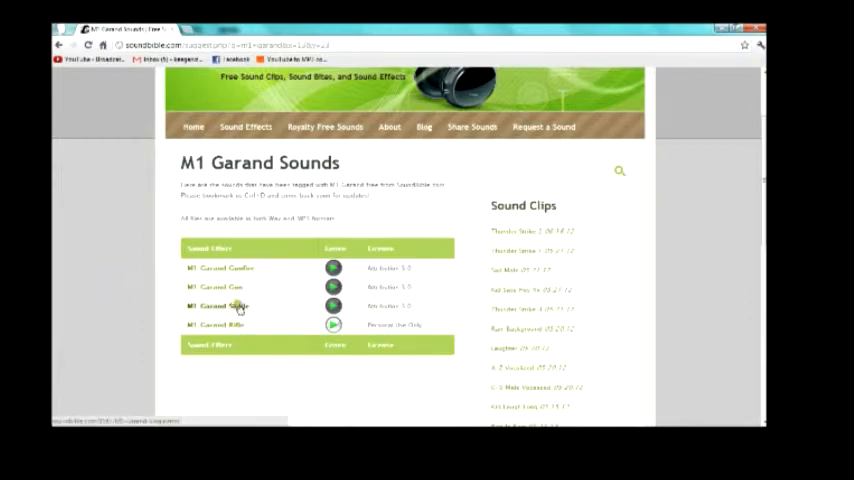
pyautogui.click(220, 306)
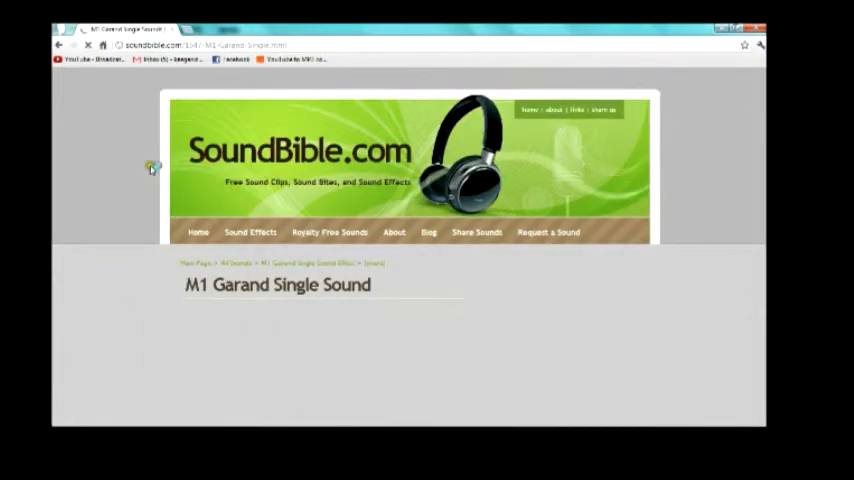
pyautogui.scroll(-3)
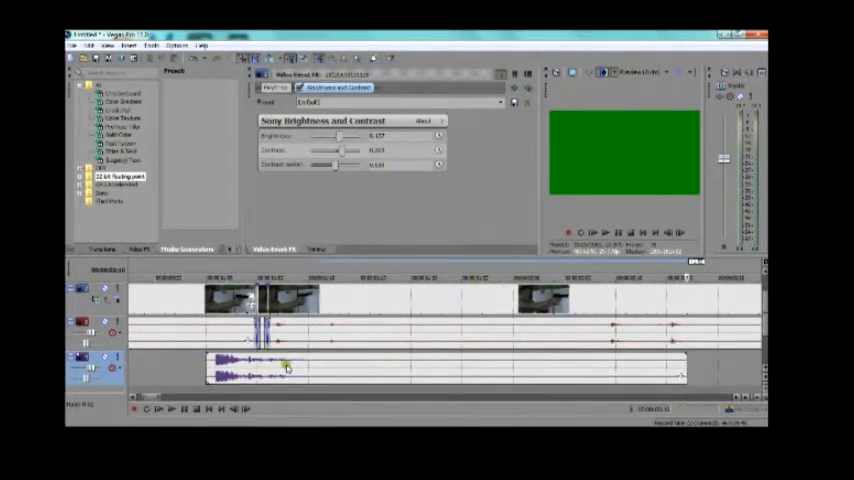
# Place the gunshot sound on an audio track under the flash frame and play it back
pyautogui.click(344, 370)
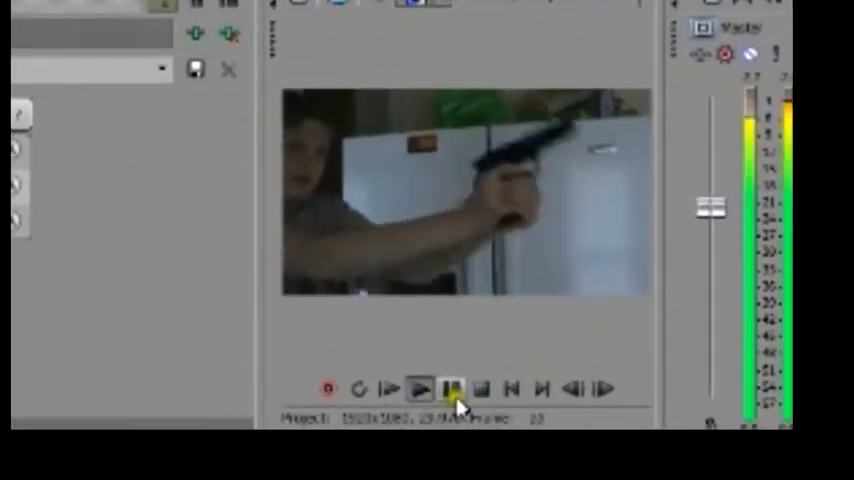
pyautogui.click(420, 390)
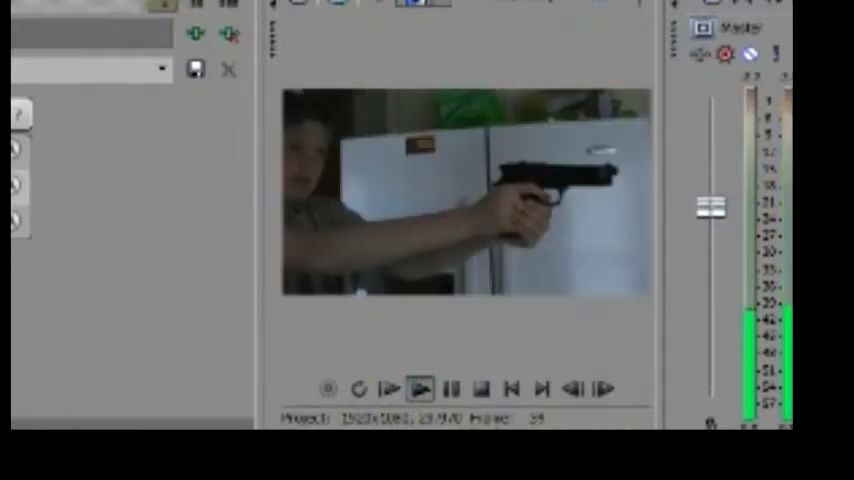
pyautogui.click(462, 372)
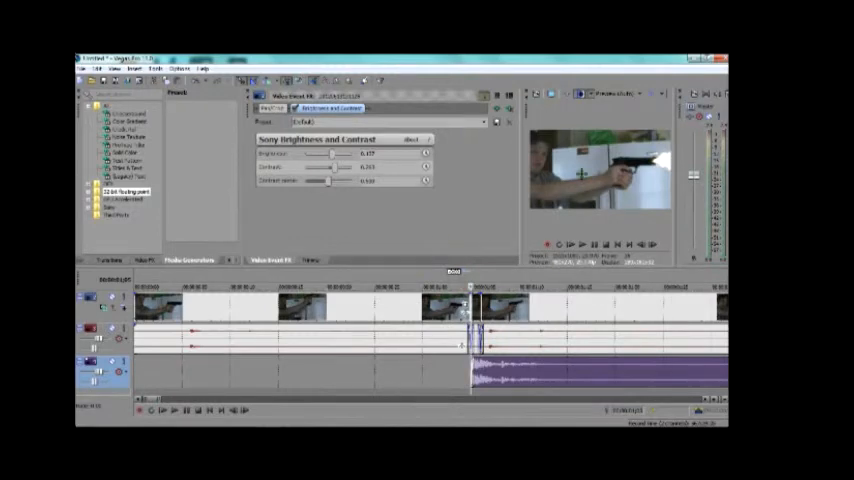
pyautogui.moveTo(488, 172)
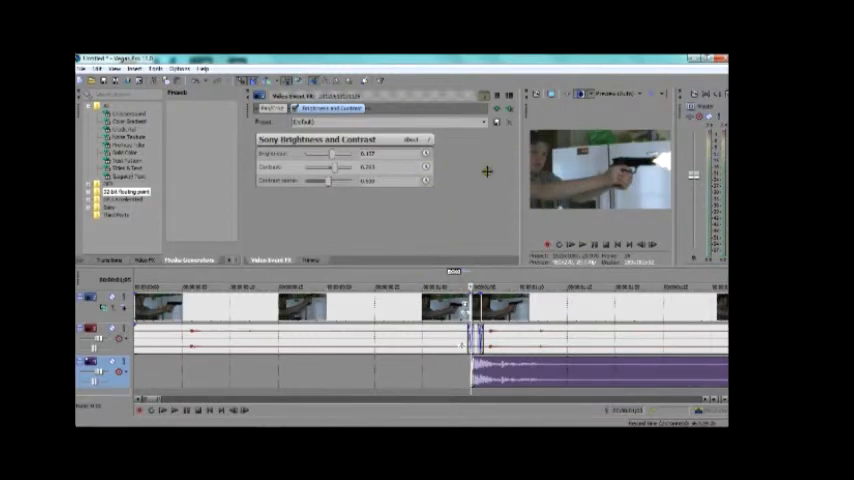